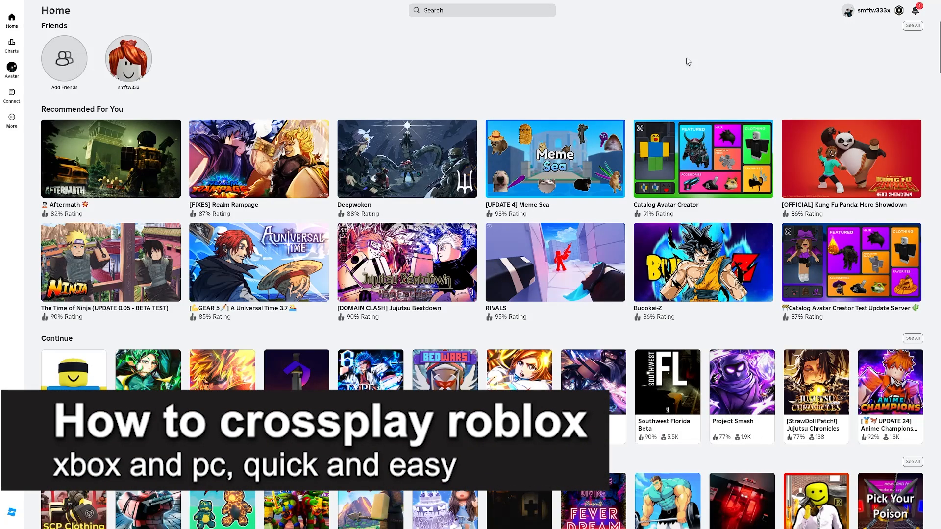
{"action": "mouse_move", "coordinate": [688, 61]}
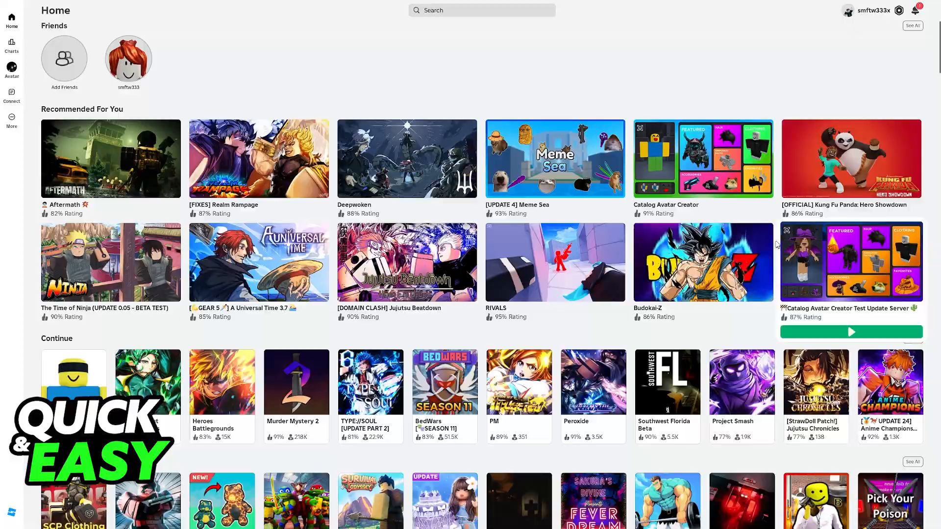
Step: Look through the extra account sections and settings, then return to the home page
{"action": "scroll", "scroll_direction": "down", "scroll_amount": 3}
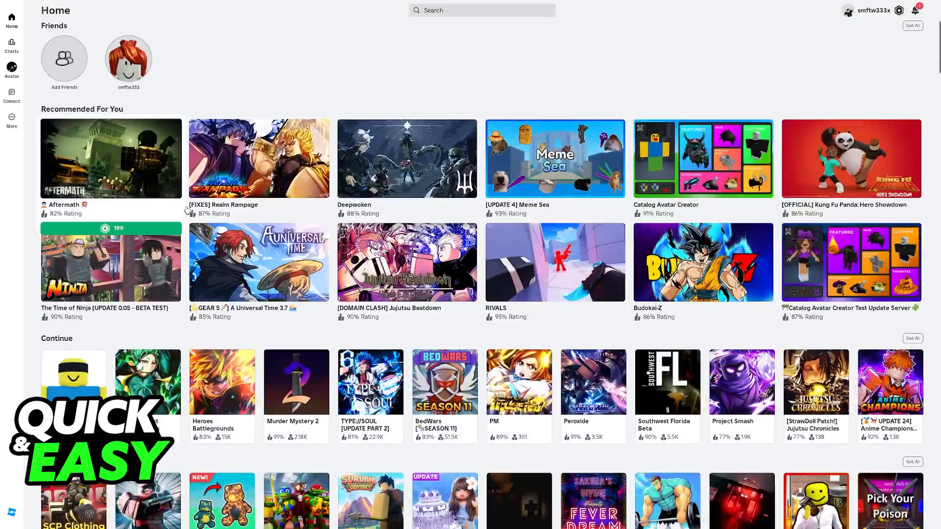
{"action": "left_click", "coordinate": [11, 120]}
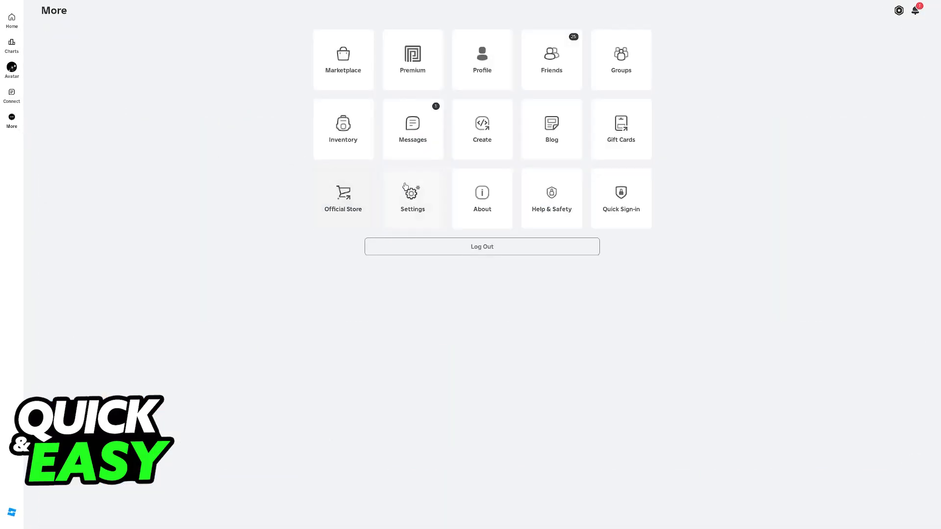
{"action": "left_click", "coordinate": [412, 198]}
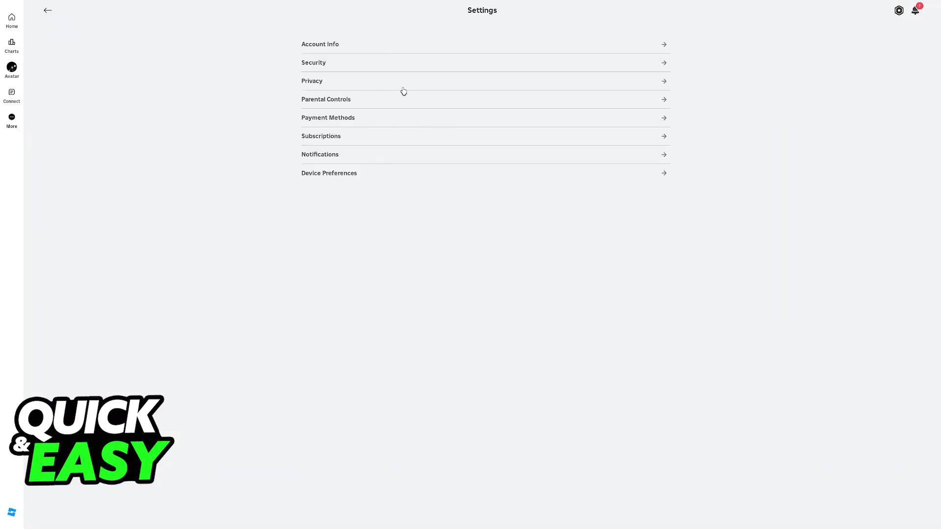
{"action": "mouse_move", "coordinate": [516, 208]}
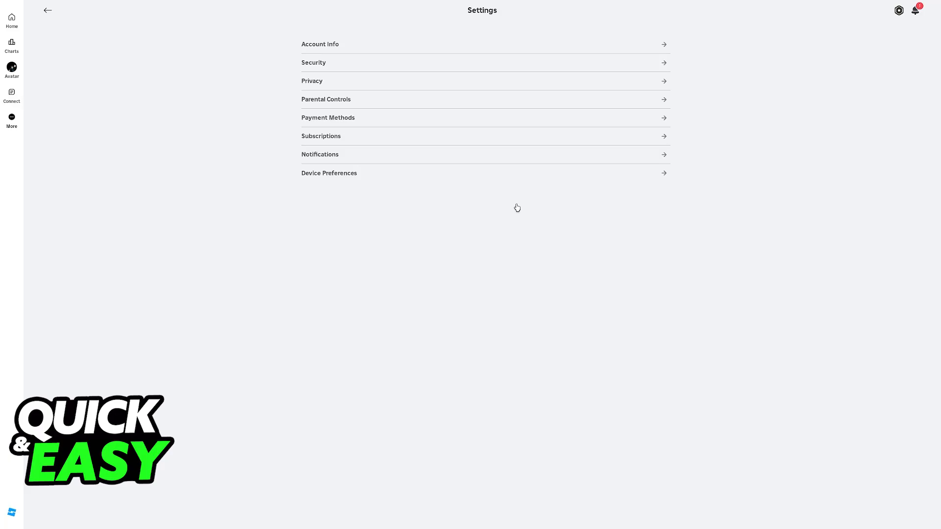
{"action": "left_click", "coordinate": [48, 10]}
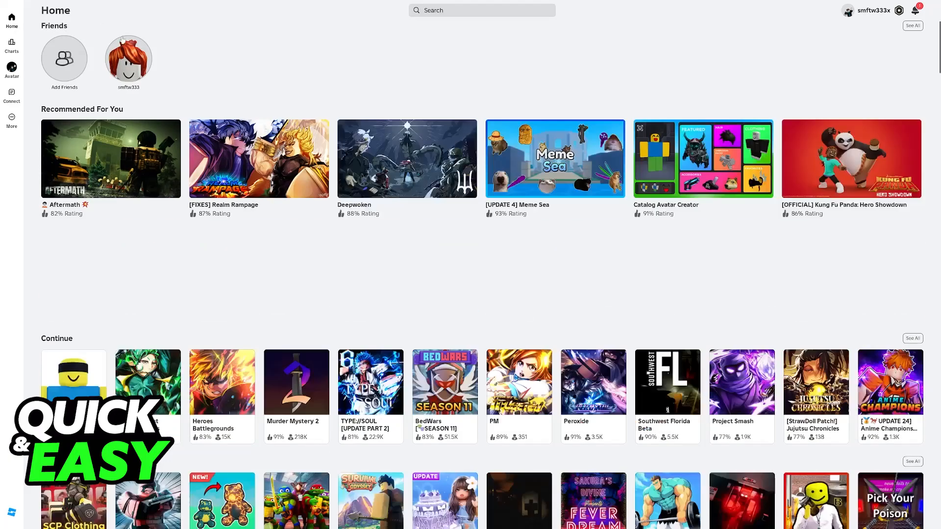
Step: Search Roblox for 'xbox' and scroll through the matching player results
{"action": "left_click", "coordinate": [480, 10]}
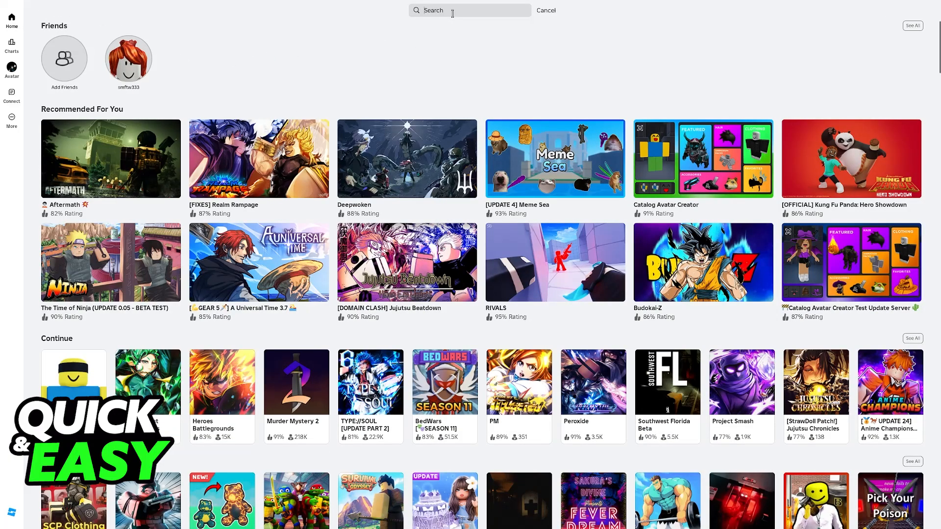
{"action": "type", "text": "xbox"}
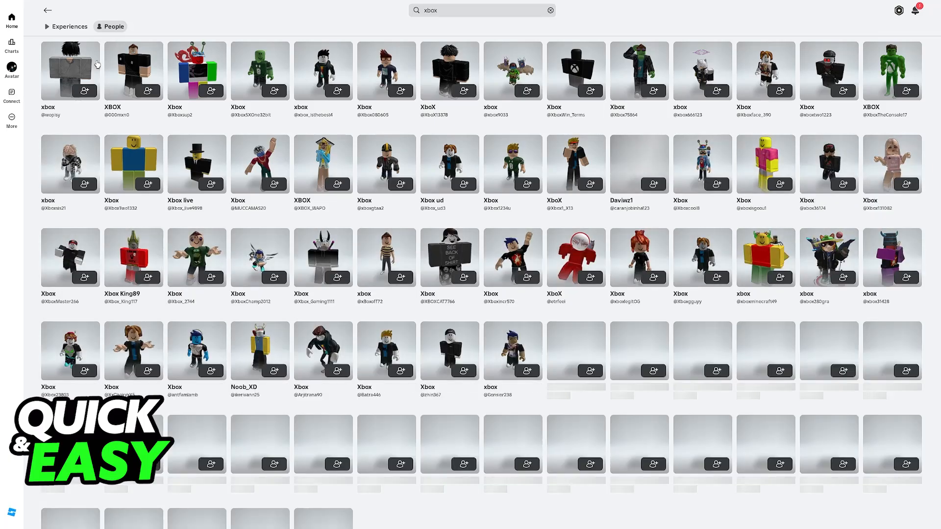
{"action": "scroll", "scroll_direction": "down", "scroll_amount": 3}
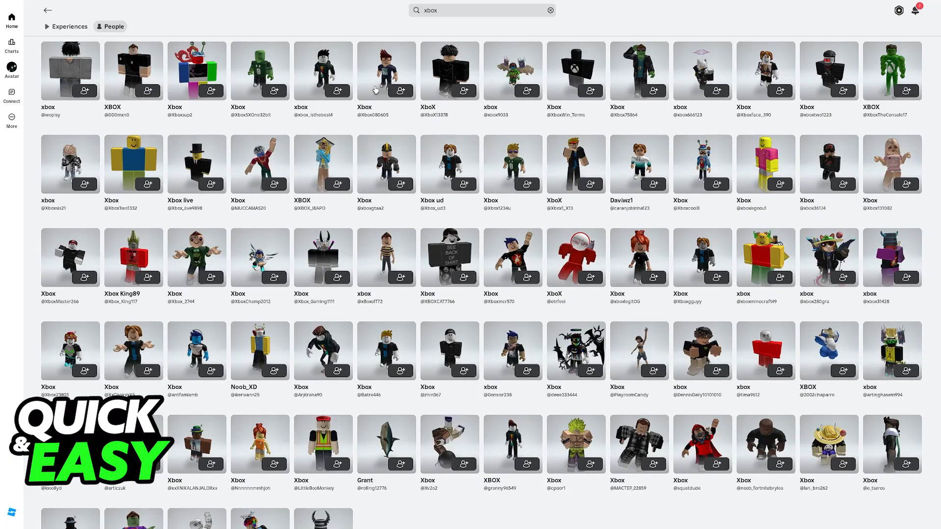
{"action": "mouse_move", "coordinate": [423, 241]}
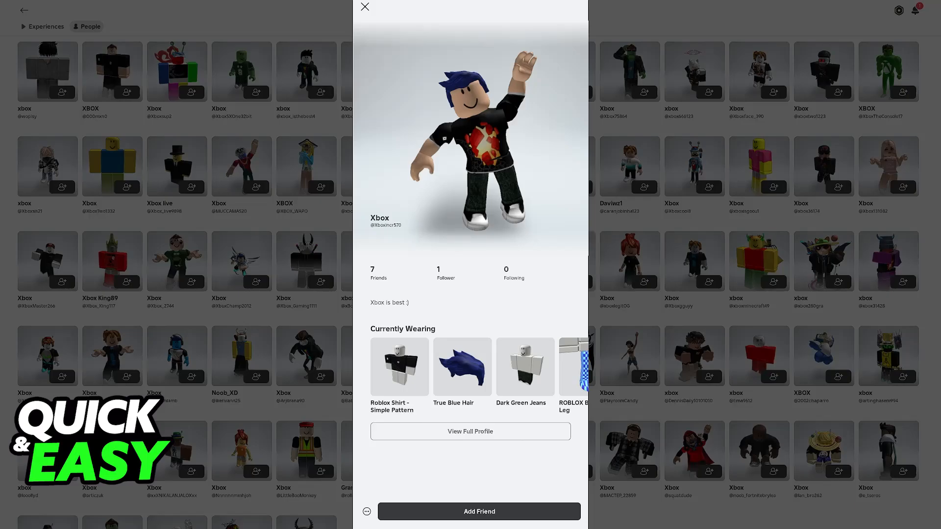
{"action": "mouse_move", "coordinate": [629, 286]}
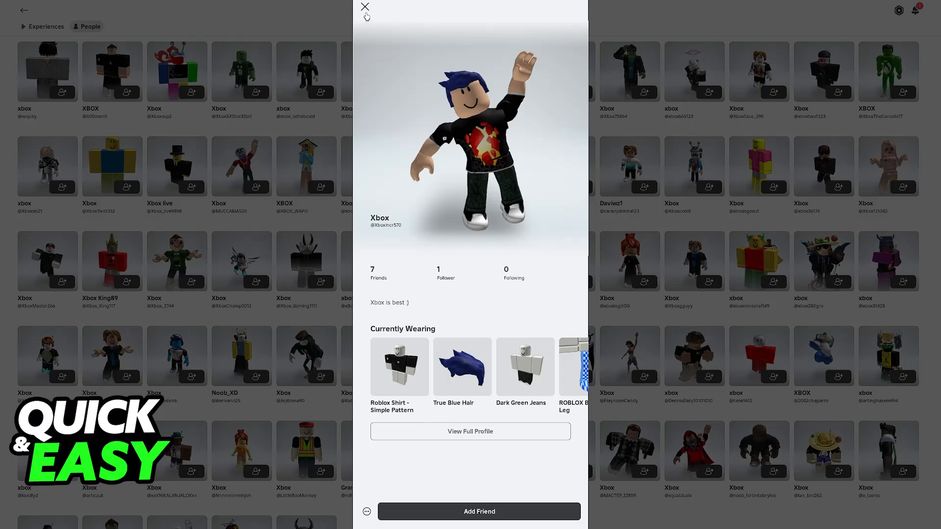
Step: Close the Xbox player's profile card, open a chat with your friend, then go back to Connect
{"action": "left_click", "coordinate": [364, 7]}
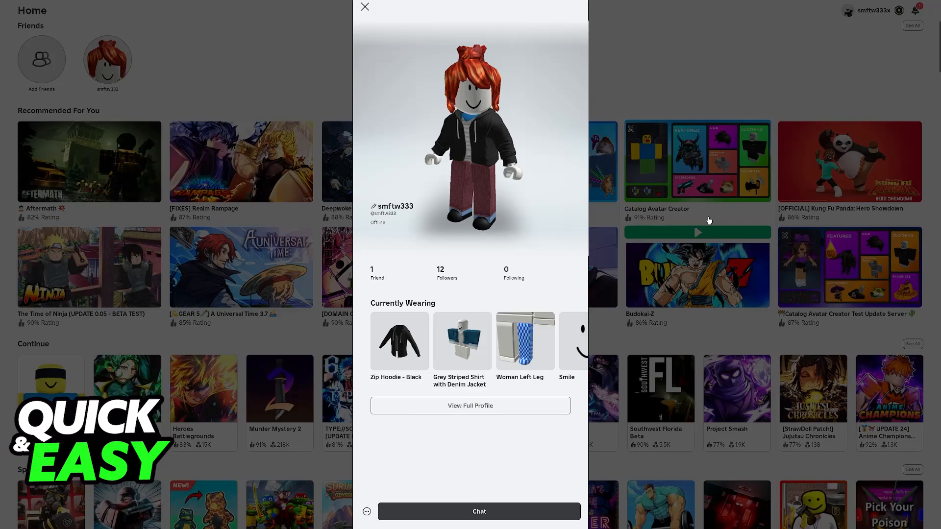
{"action": "left_click", "coordinate": [478, 511]}
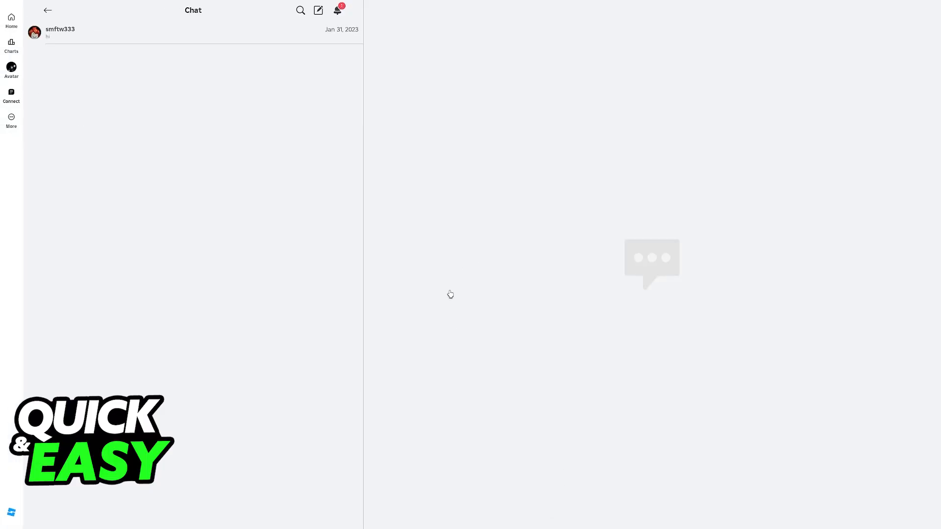
{"action": "left_click", "coordinate": [11, 95]}
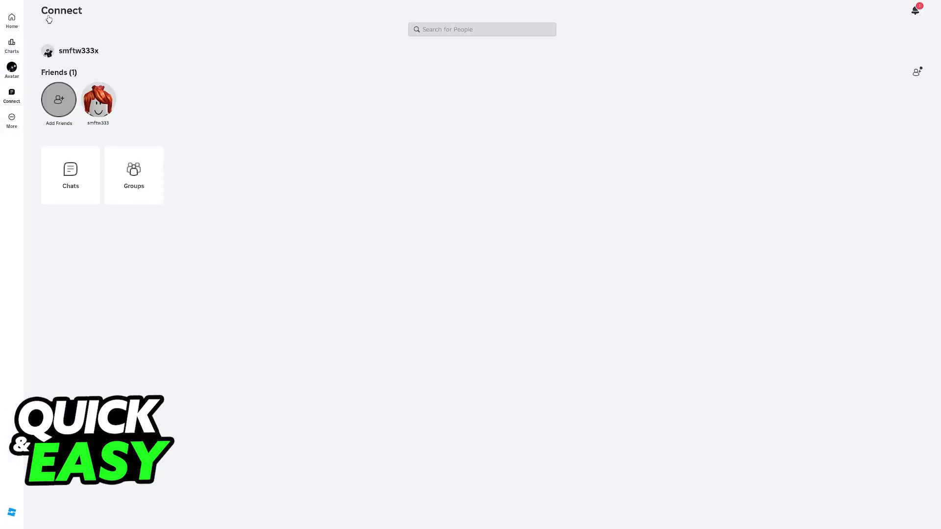
{"action": "left_click", "coordinate": [11, 18]}
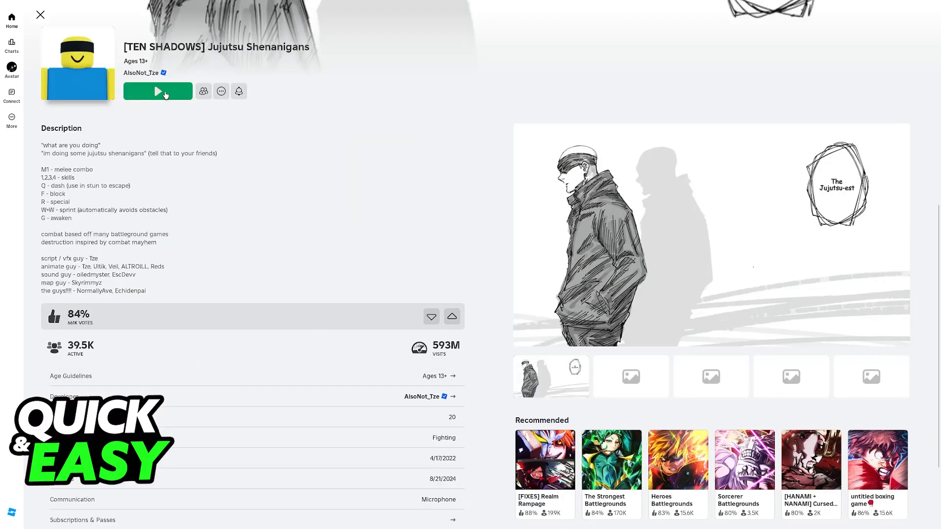
Step: View and close the game's Invite Friends list, then close the game page to return Home
{"action": "left_click", "coordinate": [203, 91]}
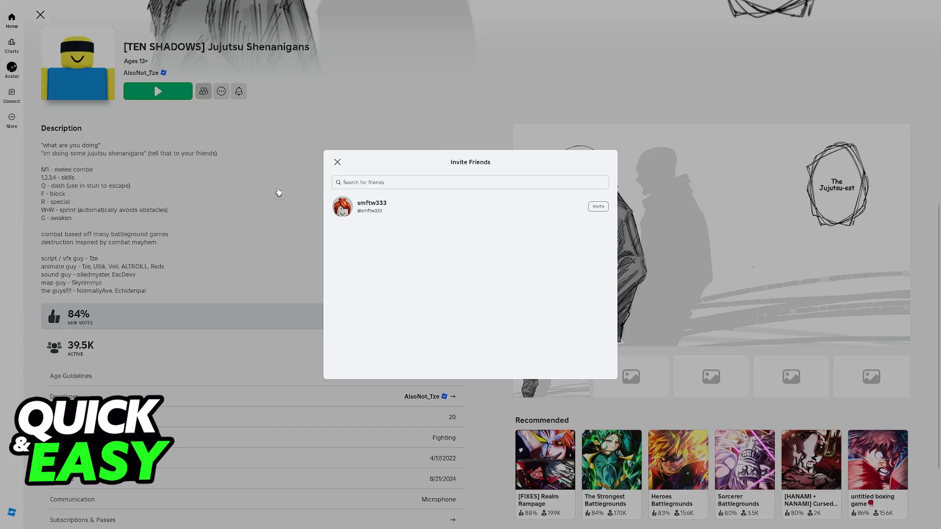
{"action": "mouse_move", "coordinate": [428, 163]}
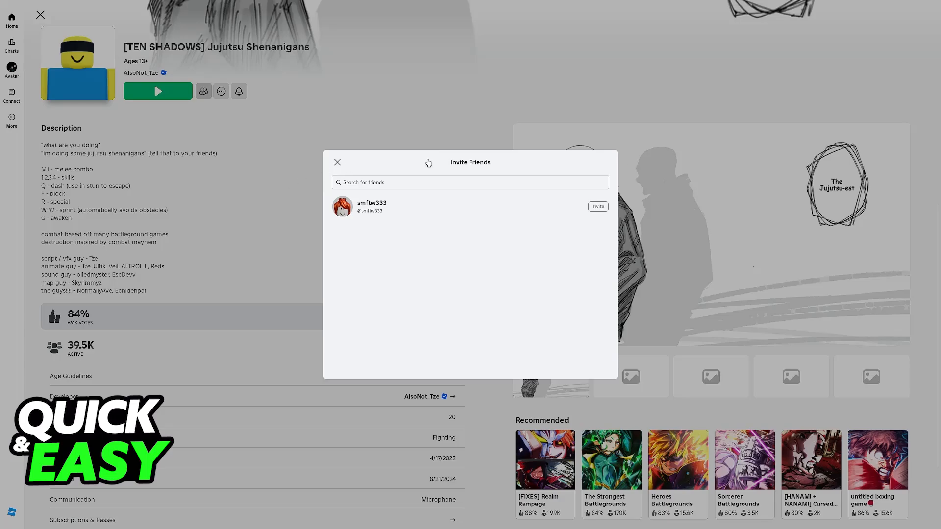
{"action": "left_click", "coordinate": [337, 162]}
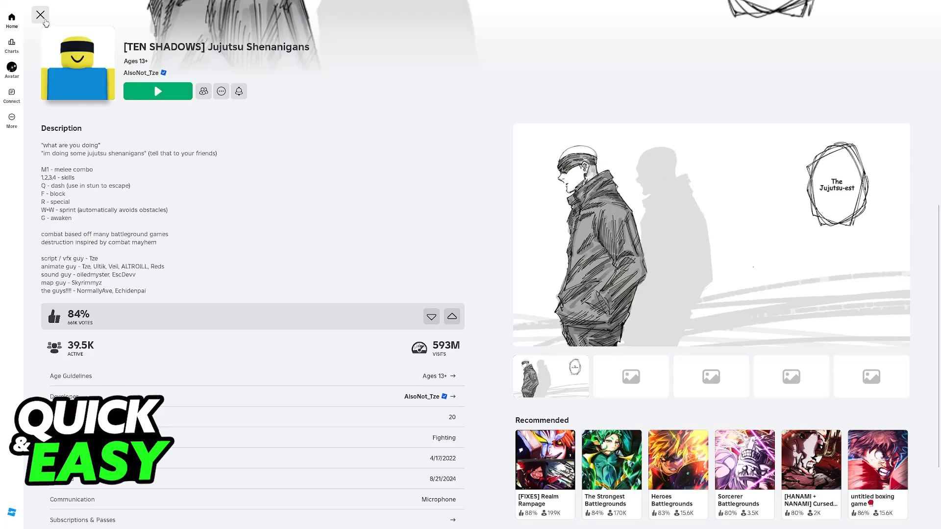
{"action": "left_click", "coordinate": [41, 15]}
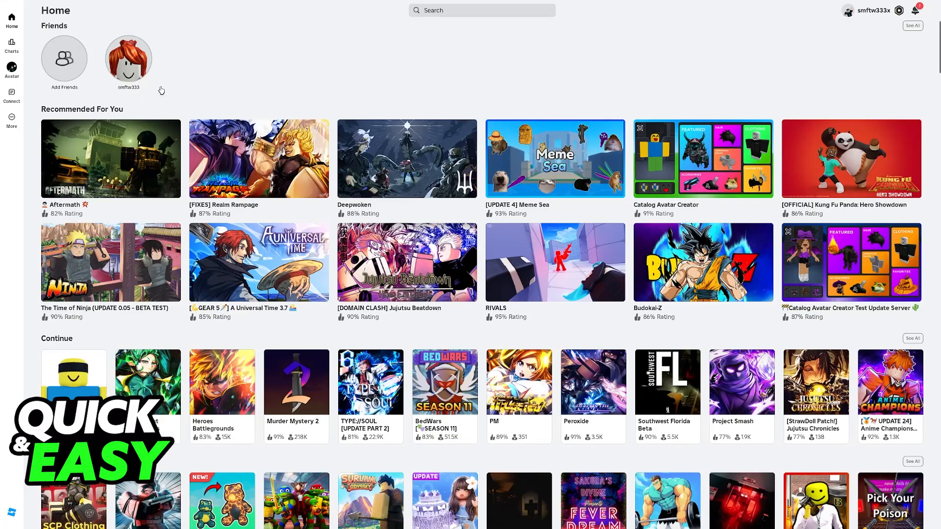